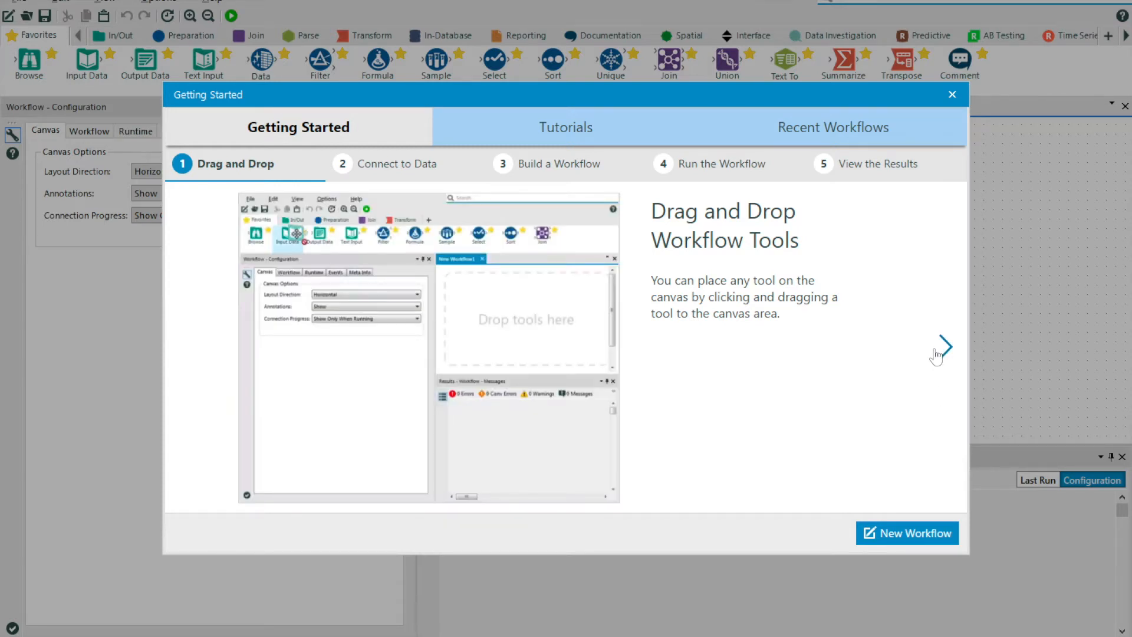
# Advance through the Getting Started steps, then view the Tutorials and Recent Workflows lists
pyautogui.click(944, 346)
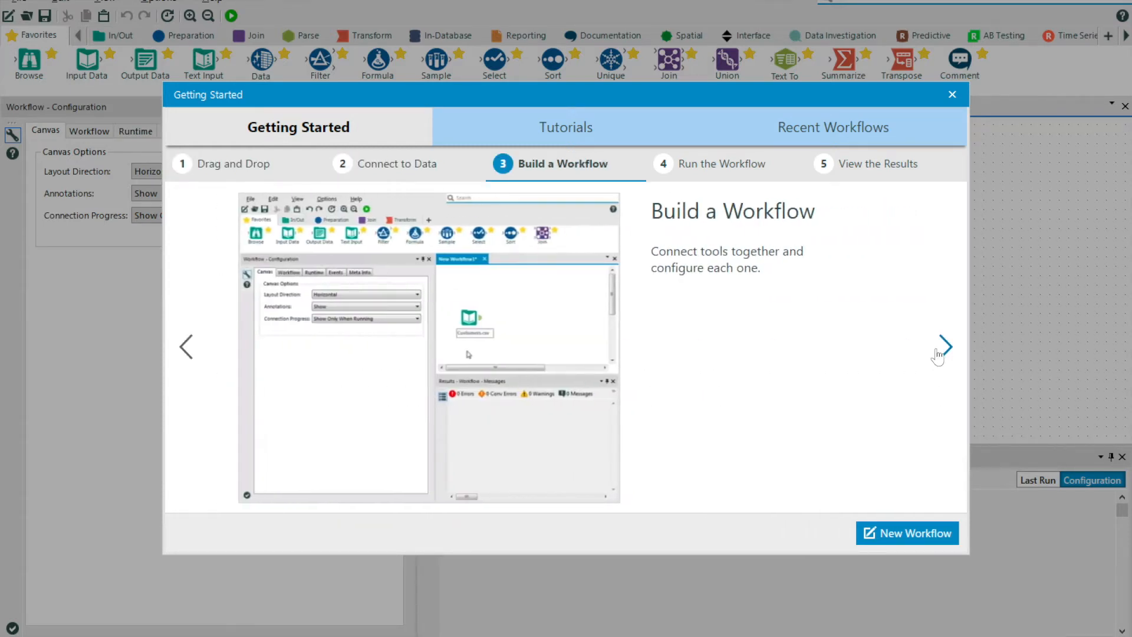
pyautogui.click(947, 347)
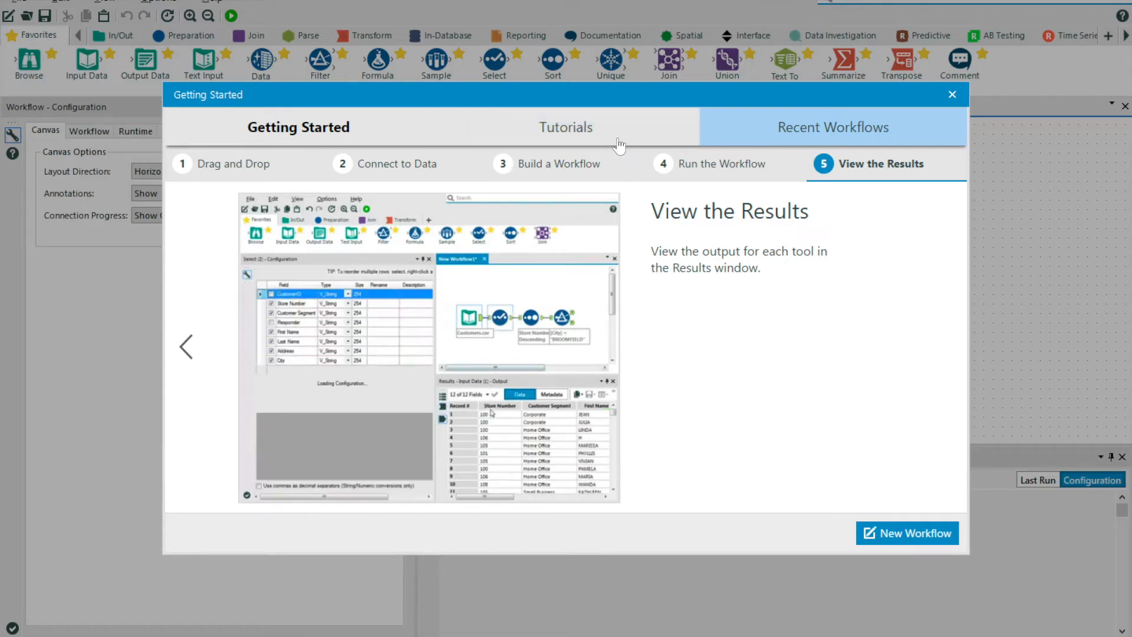
pyautogui.click(566, 128)
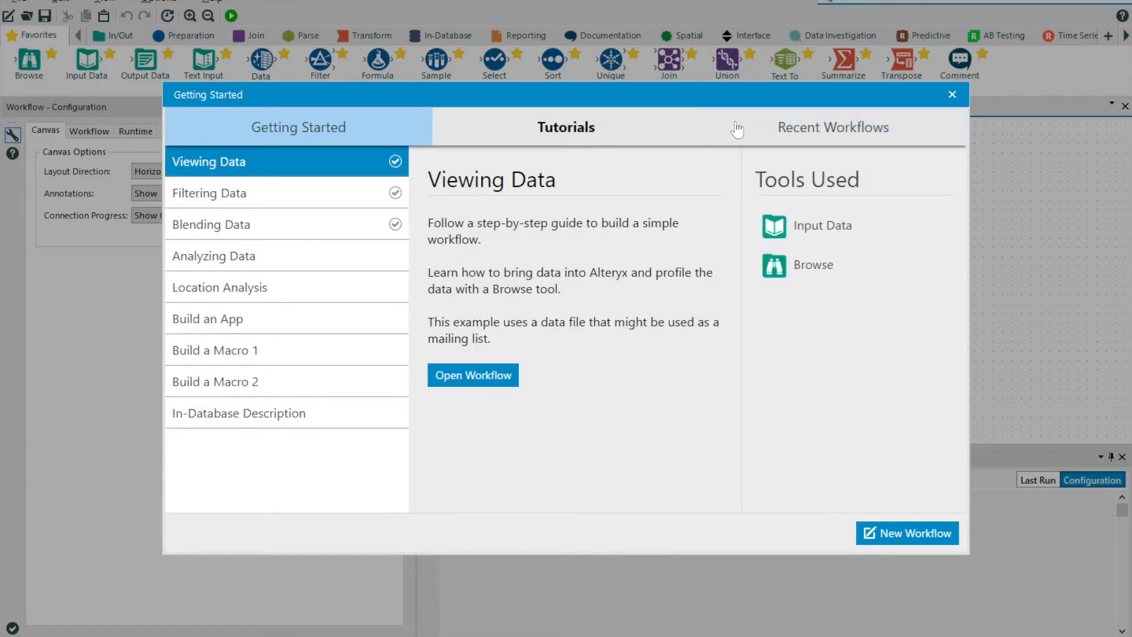
pyautogui.click(833, 128)
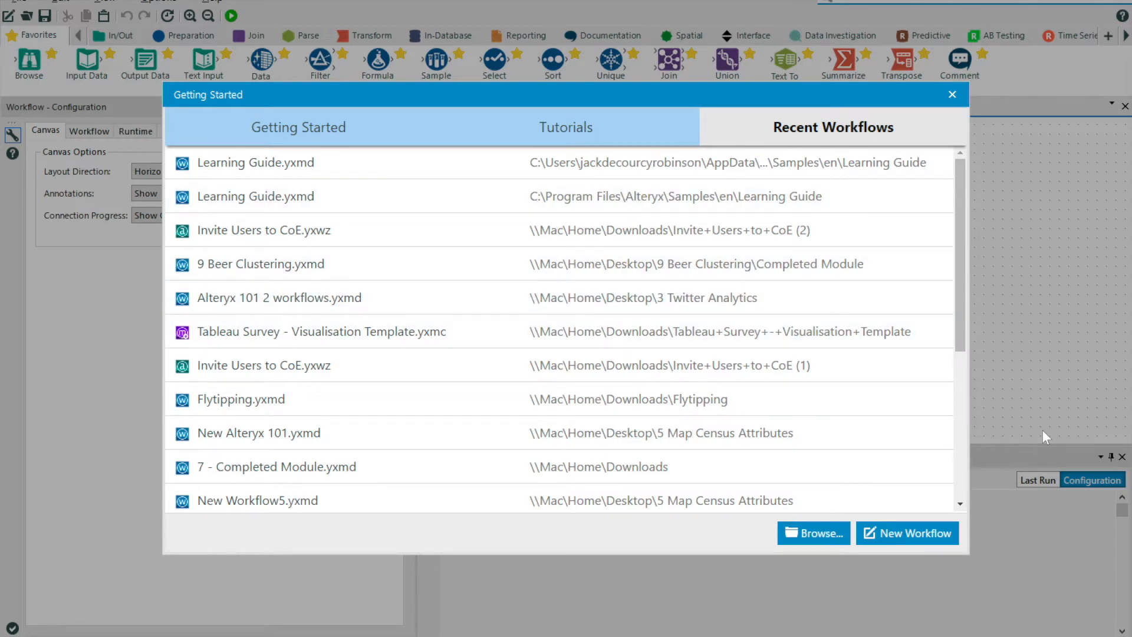
pyautogui.moveTo(916, 533)
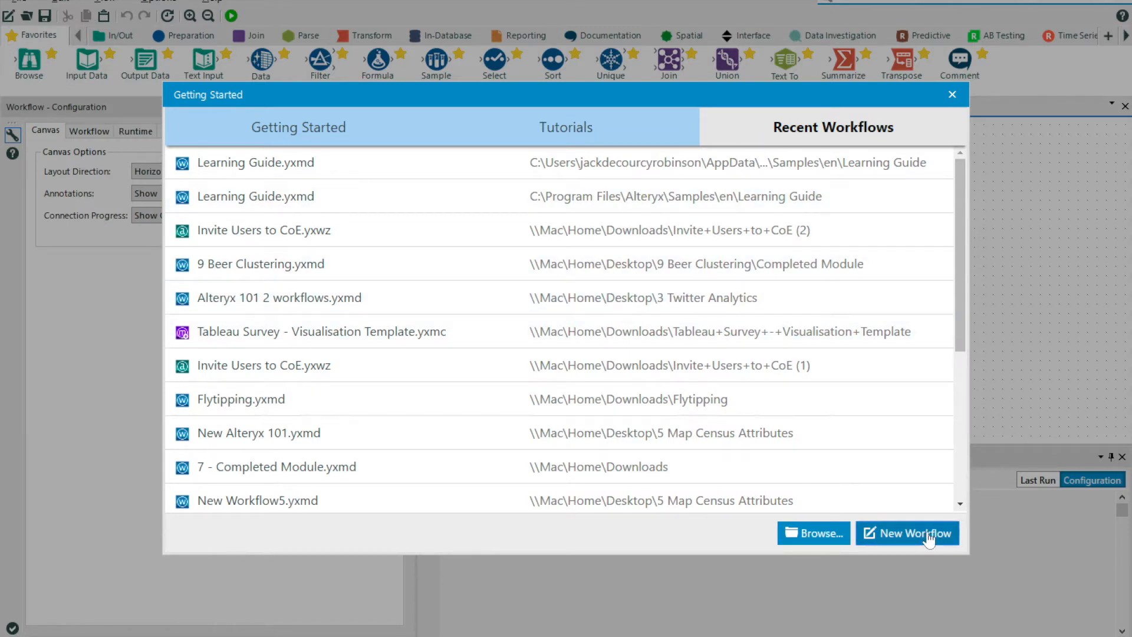
# Create a new blank workflow, New Workflow1, from the Getting Started dialog
pyautogui.click(907, 533)
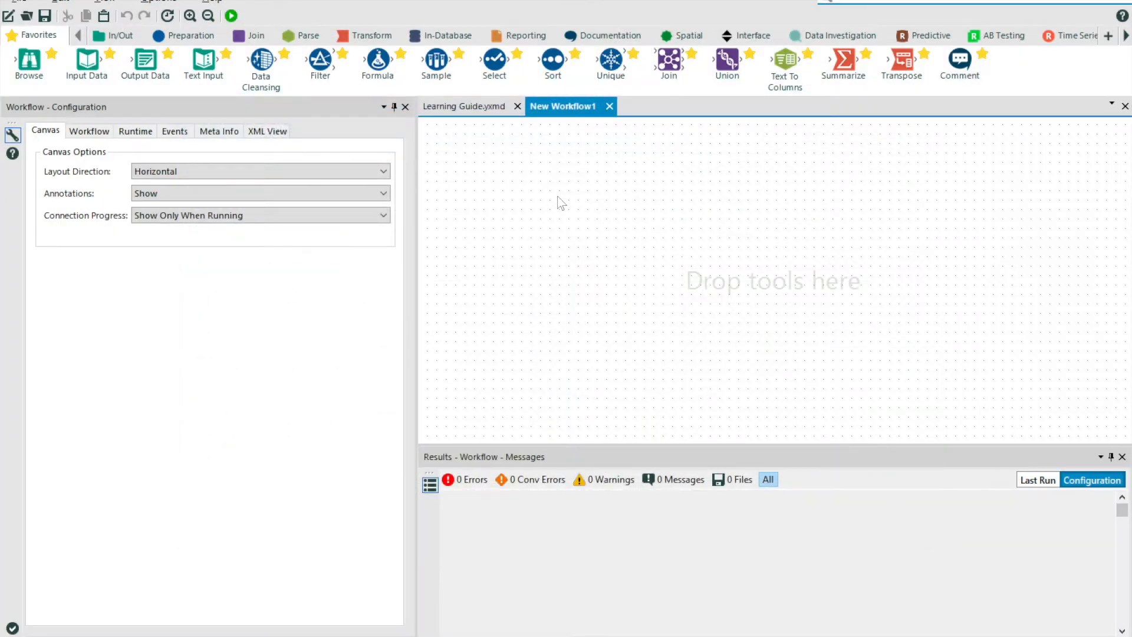
pyautogui.moveTo(575, 319)
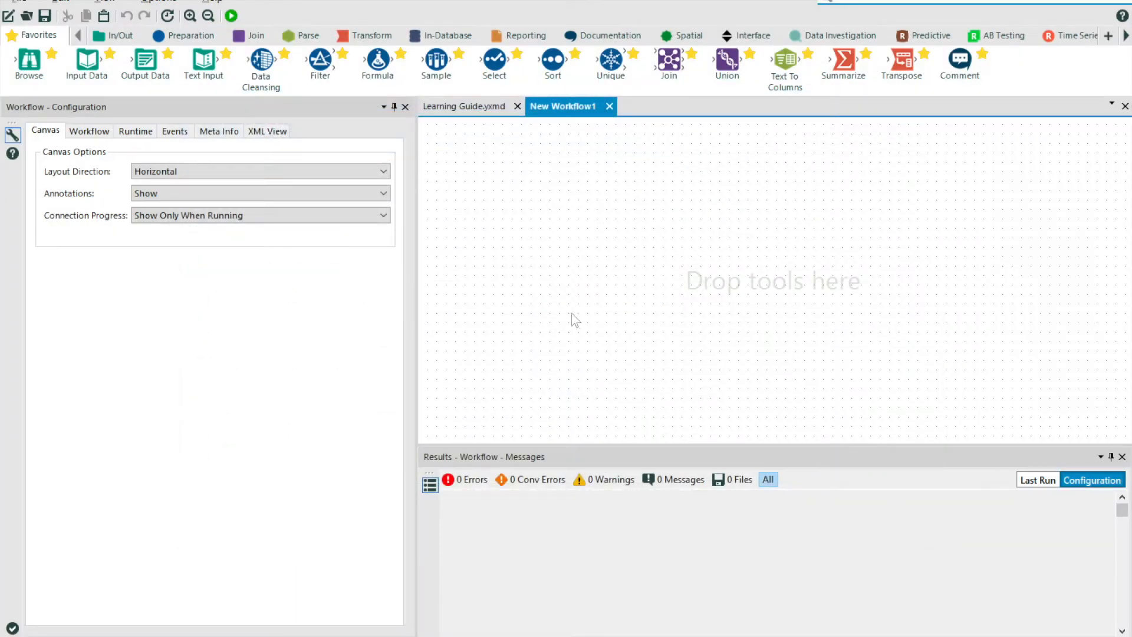
pyautogui.moveTo(720, 252)
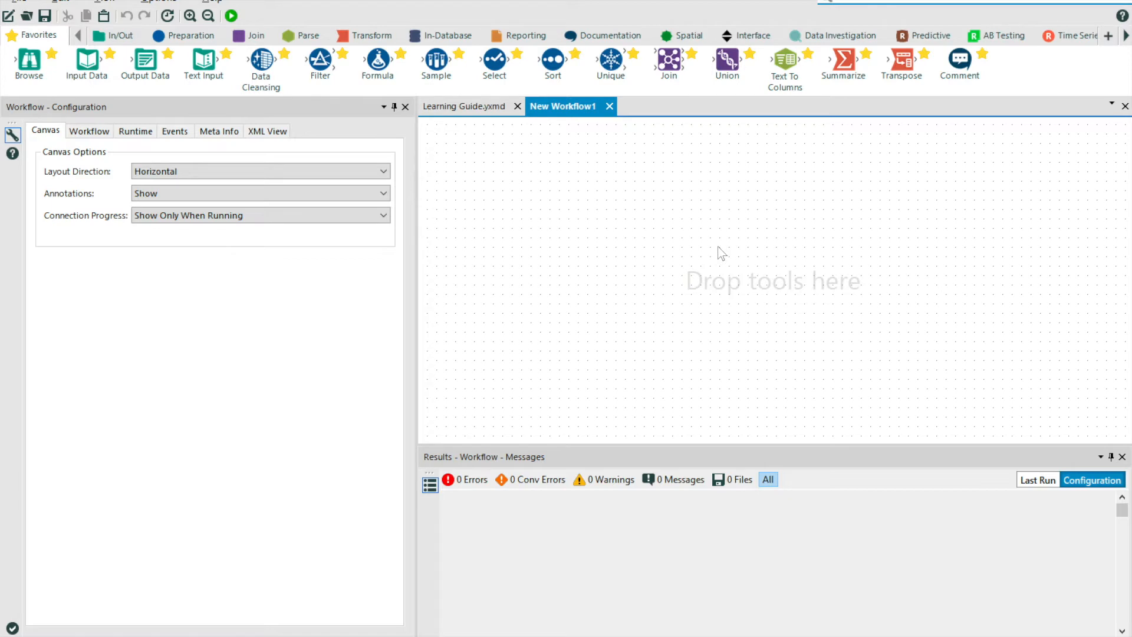
pyautogui.moveTo(333, 294)
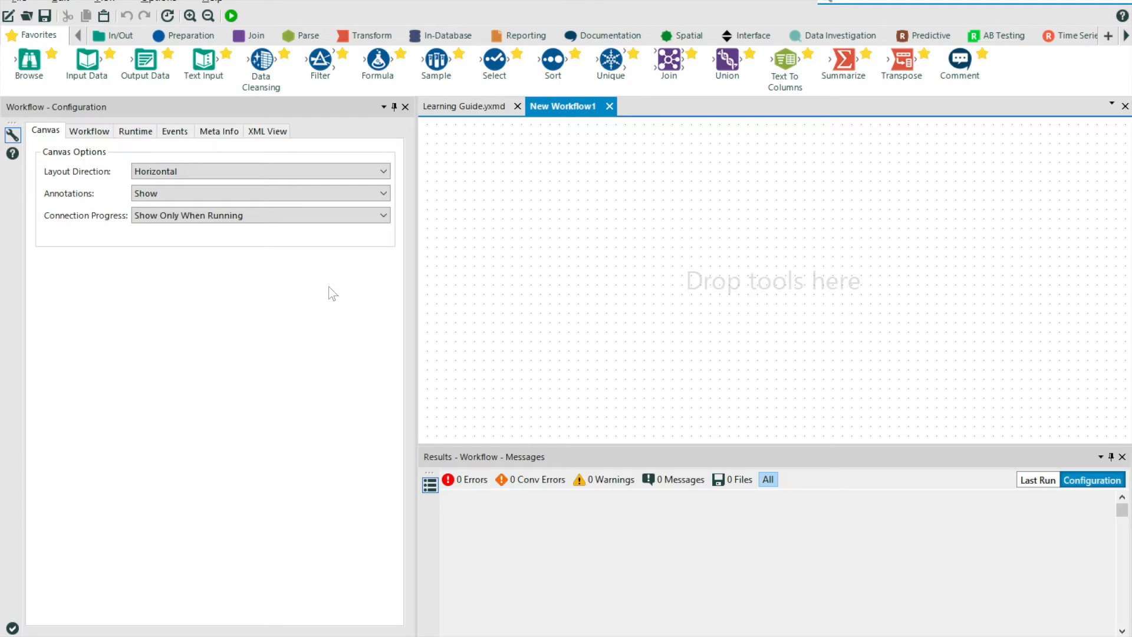
pyautogui.moveTo(307, 341)
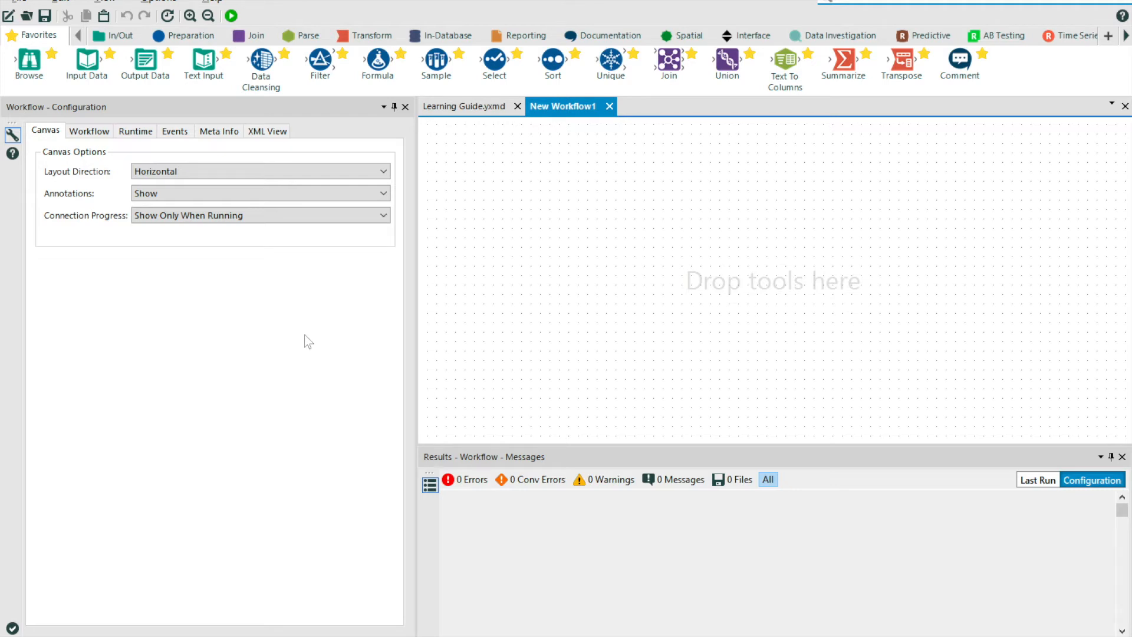
pyautogui.moveTo(545, 541)
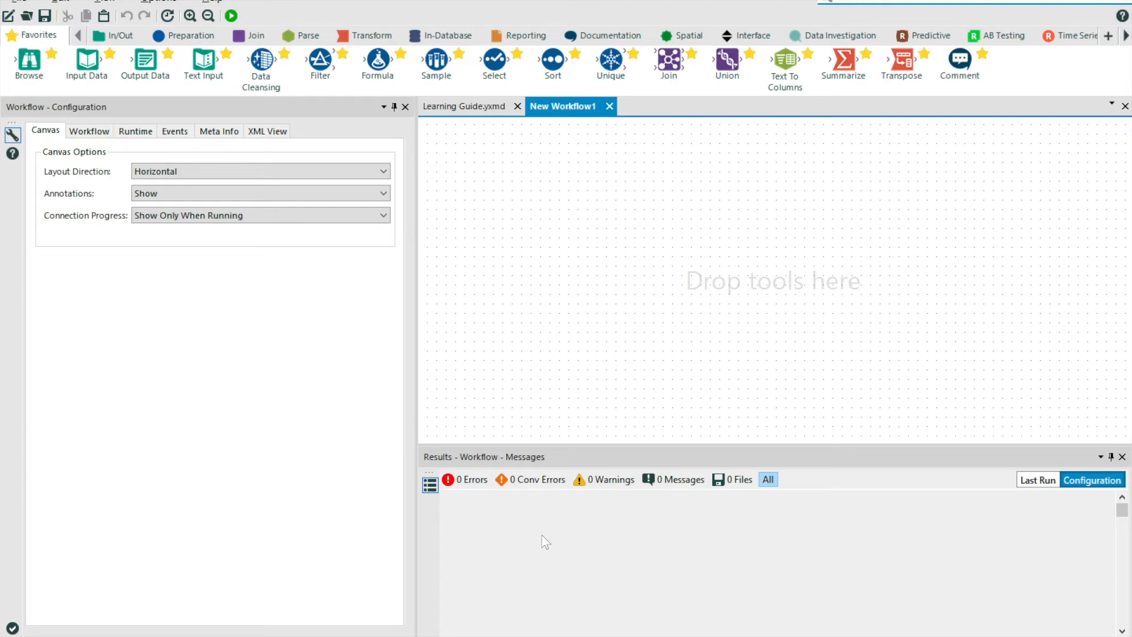
pyautogui.moveTo(559, 466)
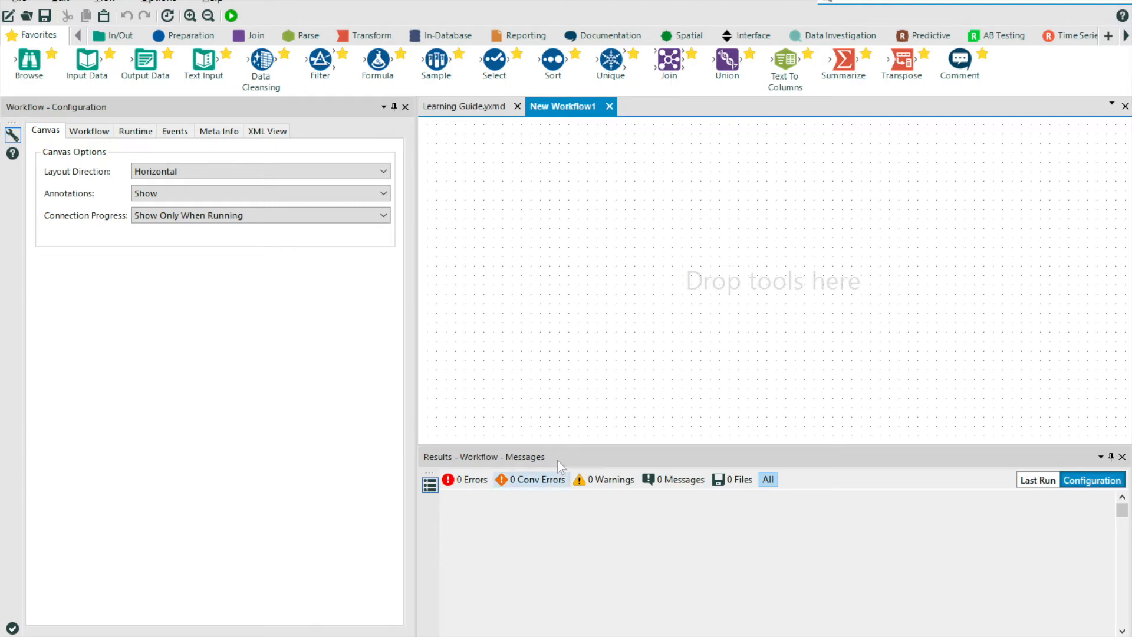
pyautogui.moveTo(441, 35)
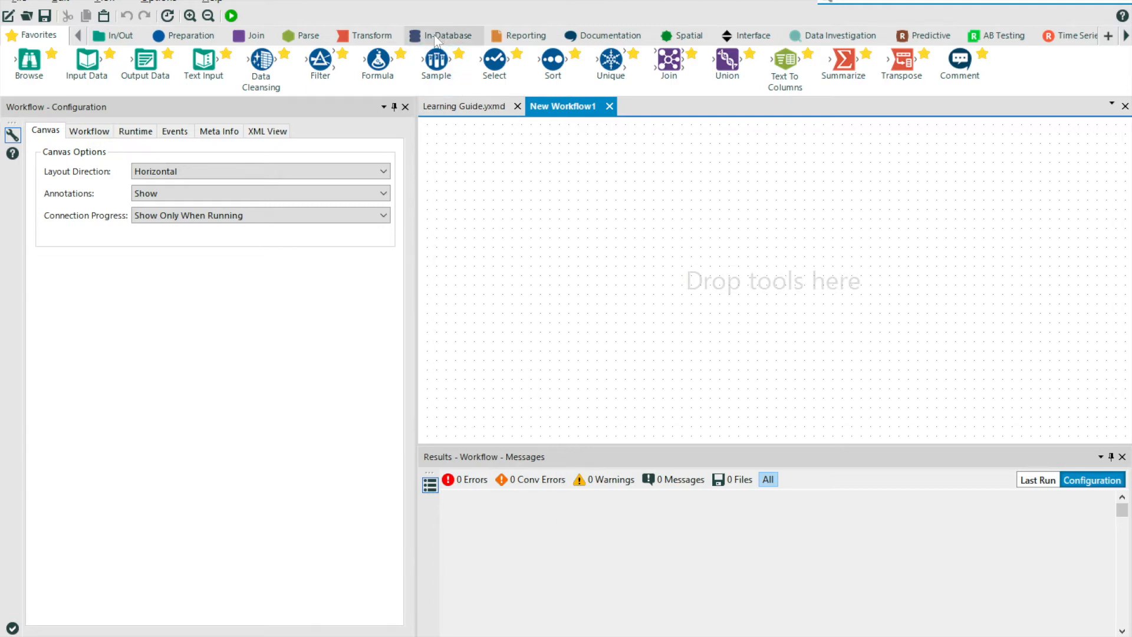
# Browse the Reporting, Spatial, Transform and Join tool categories, ending on Data Investigation
pyautogui.click(526, 34)
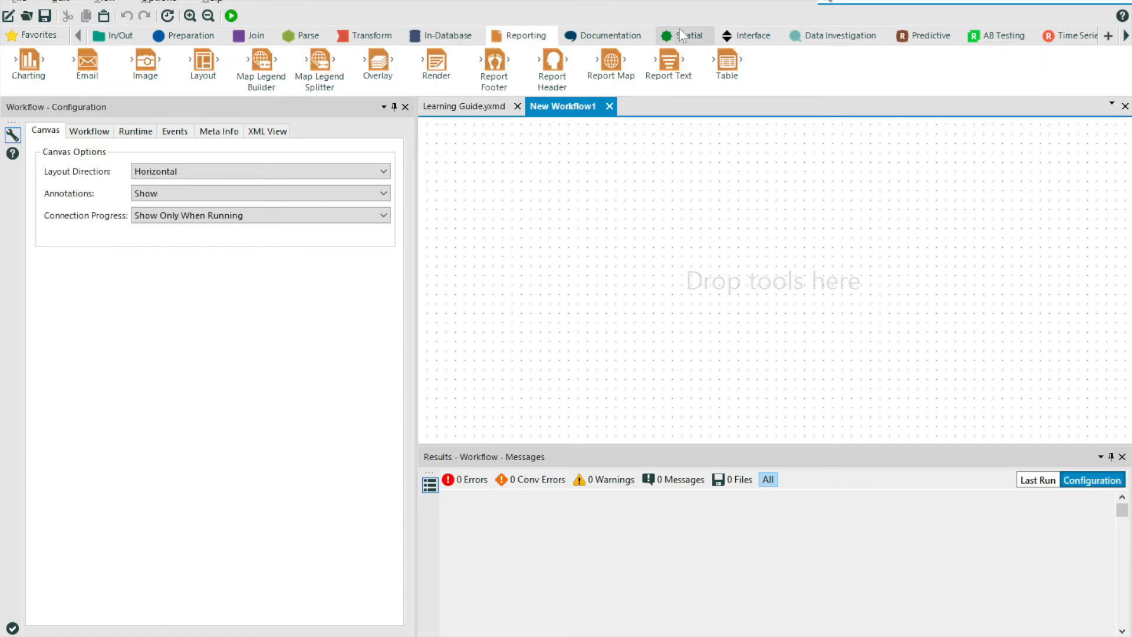
pyautogui.click(688, 35)
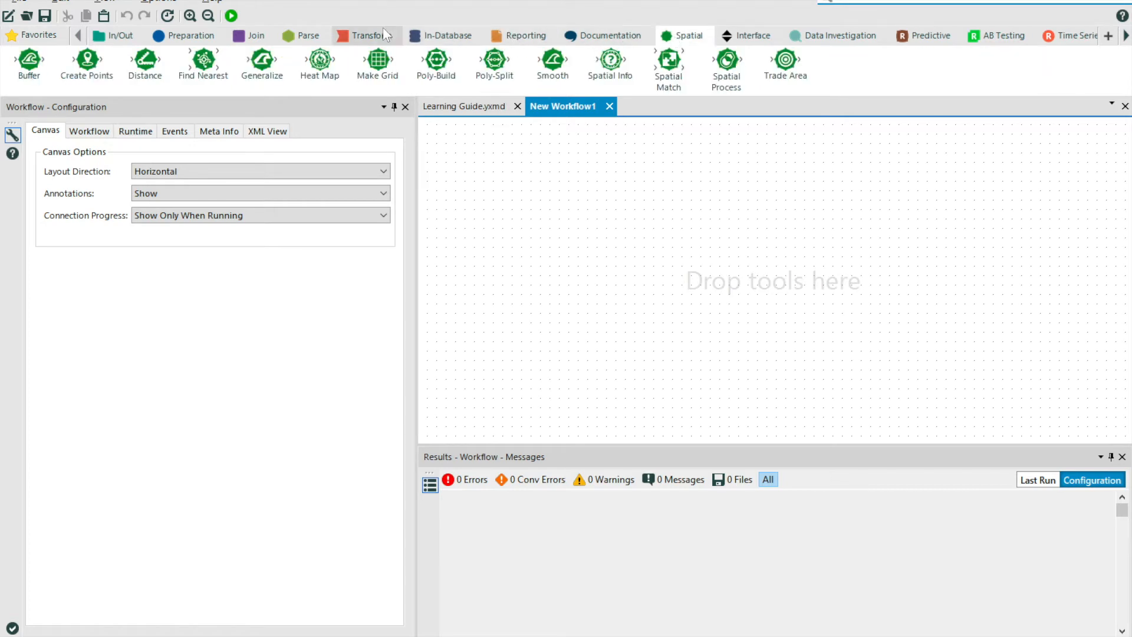
pyautogui.click(369, 36)
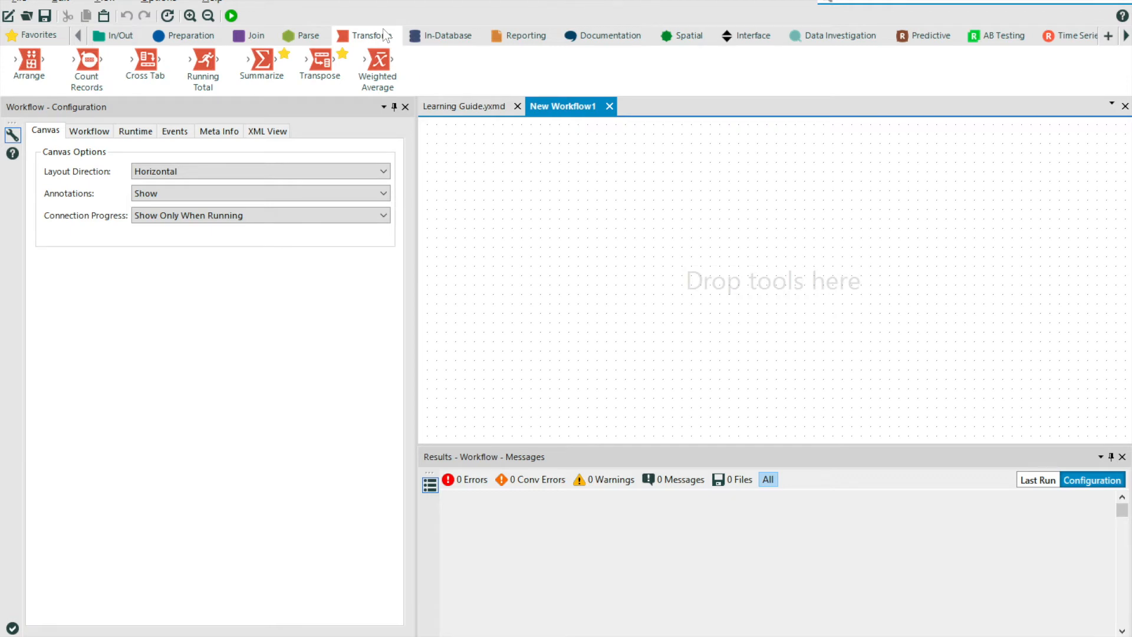
pyautogui.moveTo(343, 38)
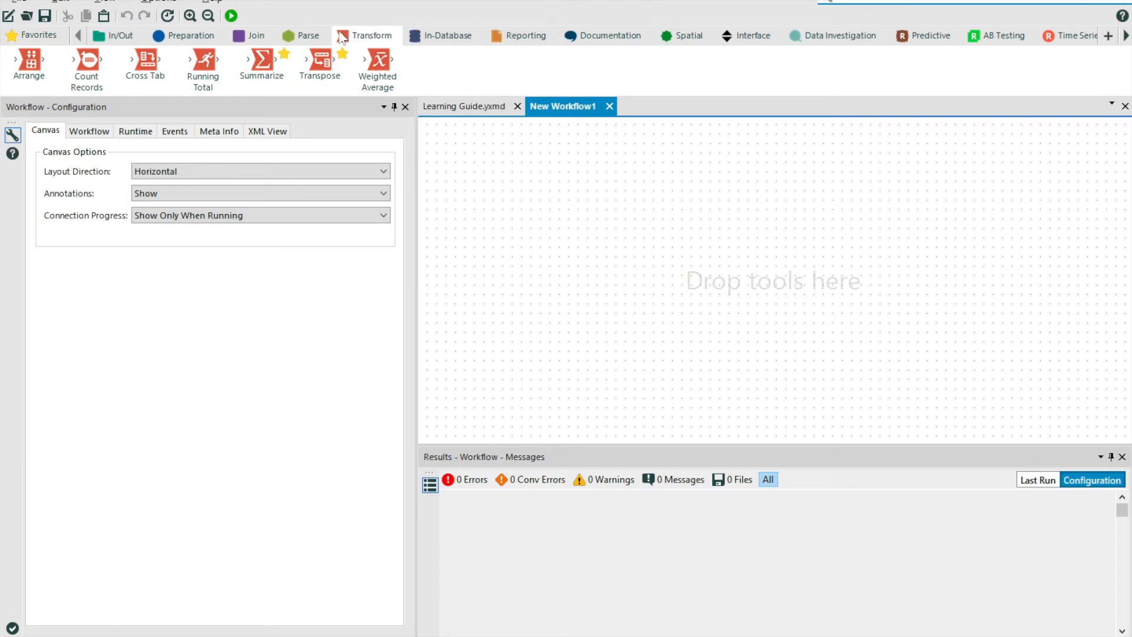
pyautogui.moveTo(256, 36)
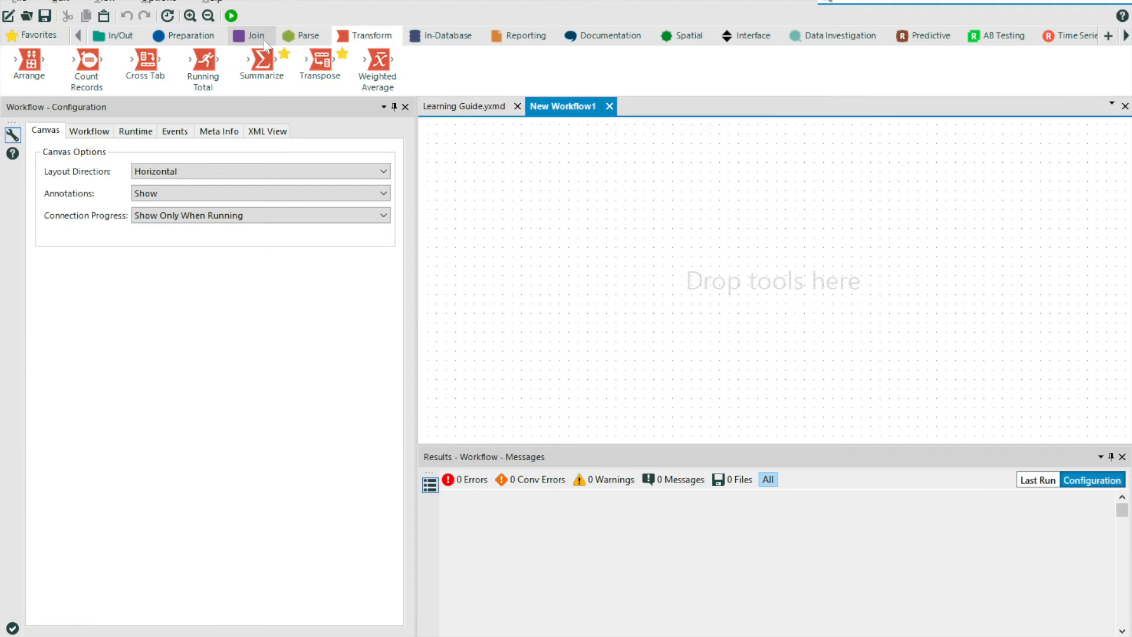
pyautogui.click(256, 35)
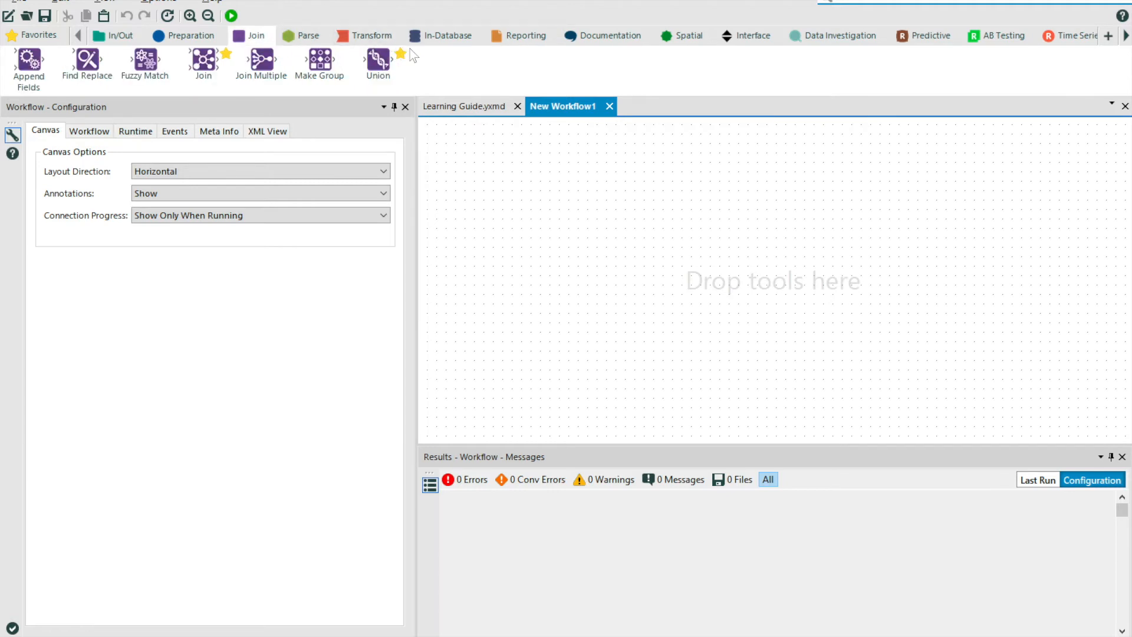
pyautogui.moveTo(436, 63)
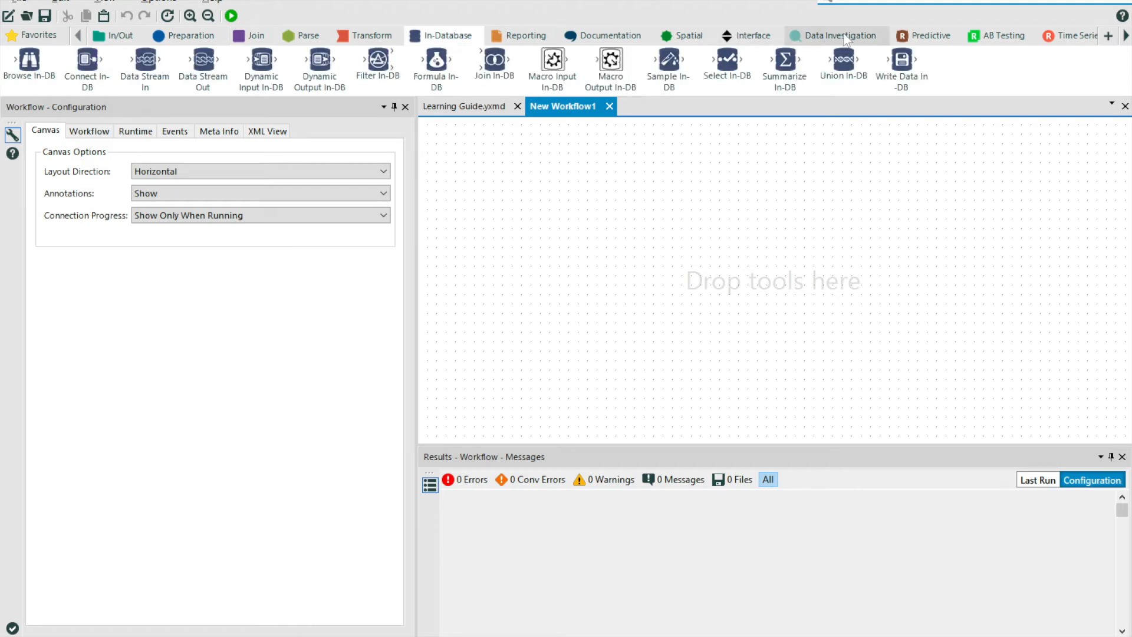
pyautogui.click(835, 35)
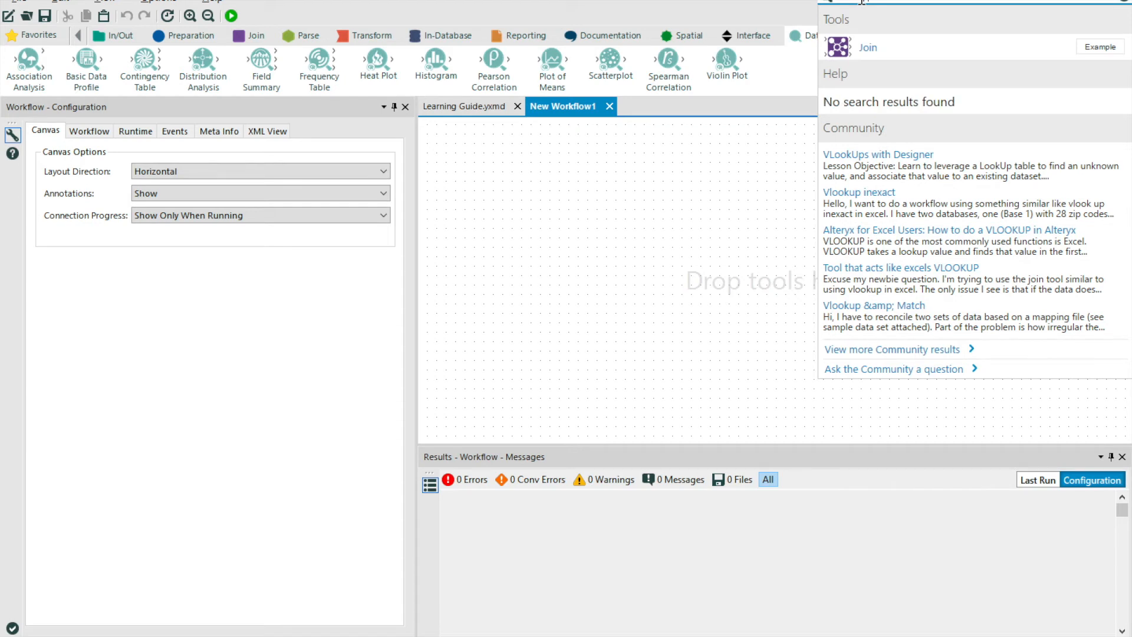
pyautogui.moveTo(932, 316)
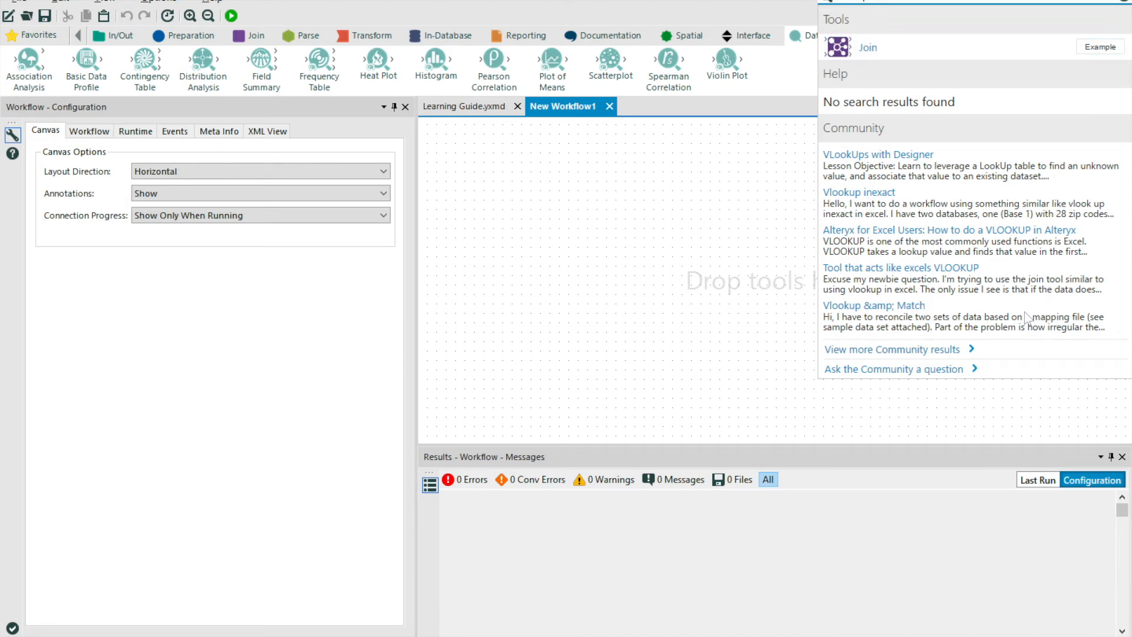
pyautogui.moveTo(1019, 139)
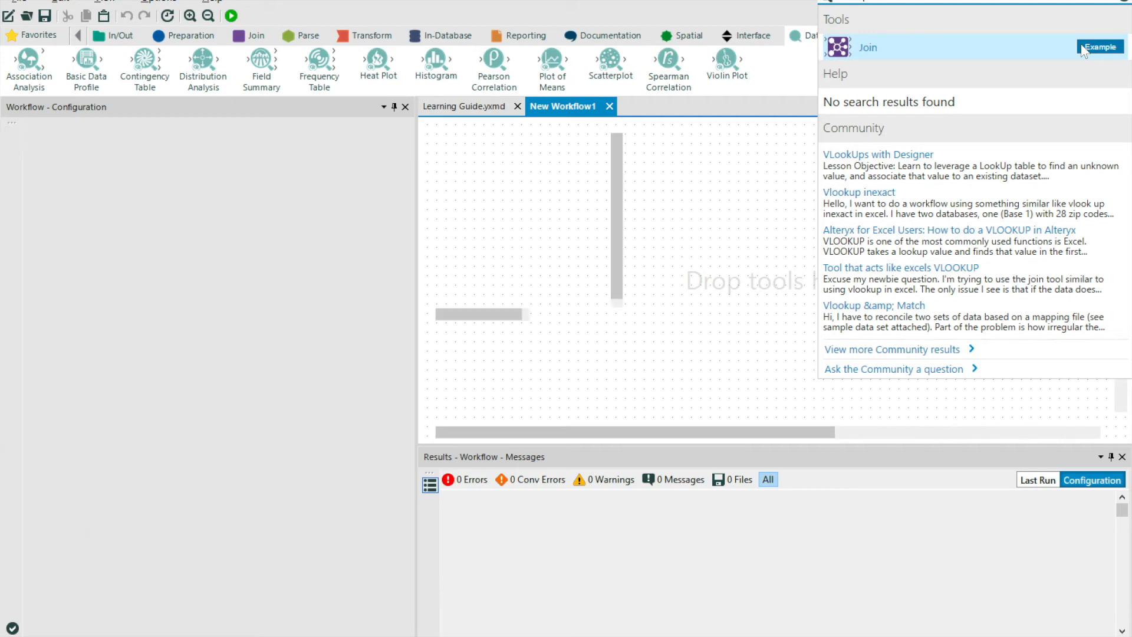
# Review the Join.yxmd example's record-position and Join vs. Union sections, then return to the Join category
pyautogui.click(1099, 47)
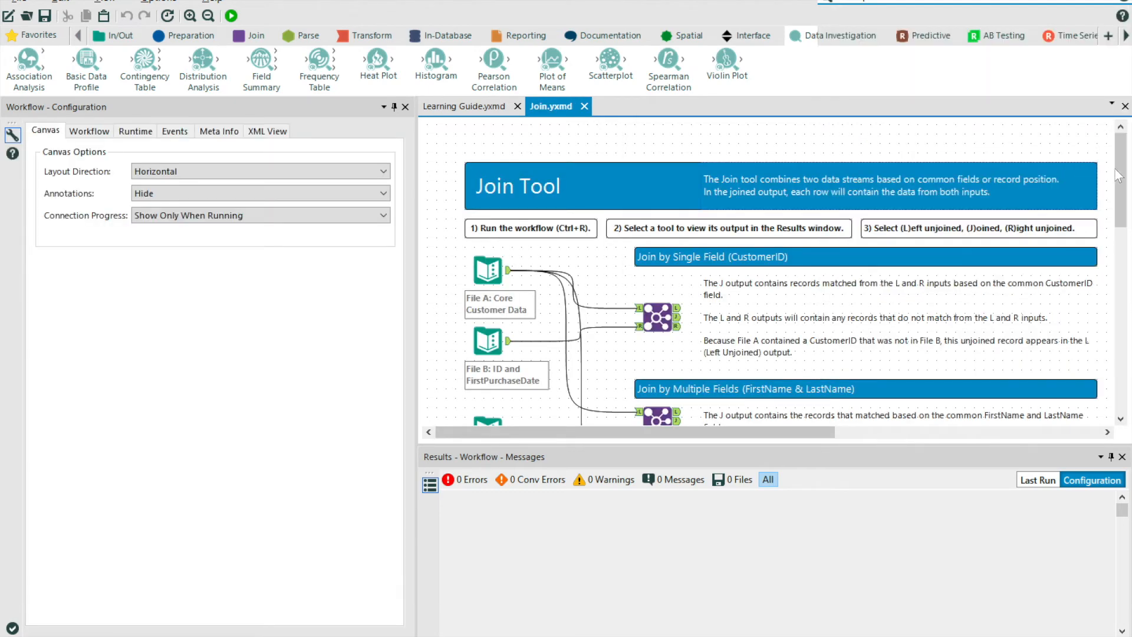
pyautogui.scroll(-3)
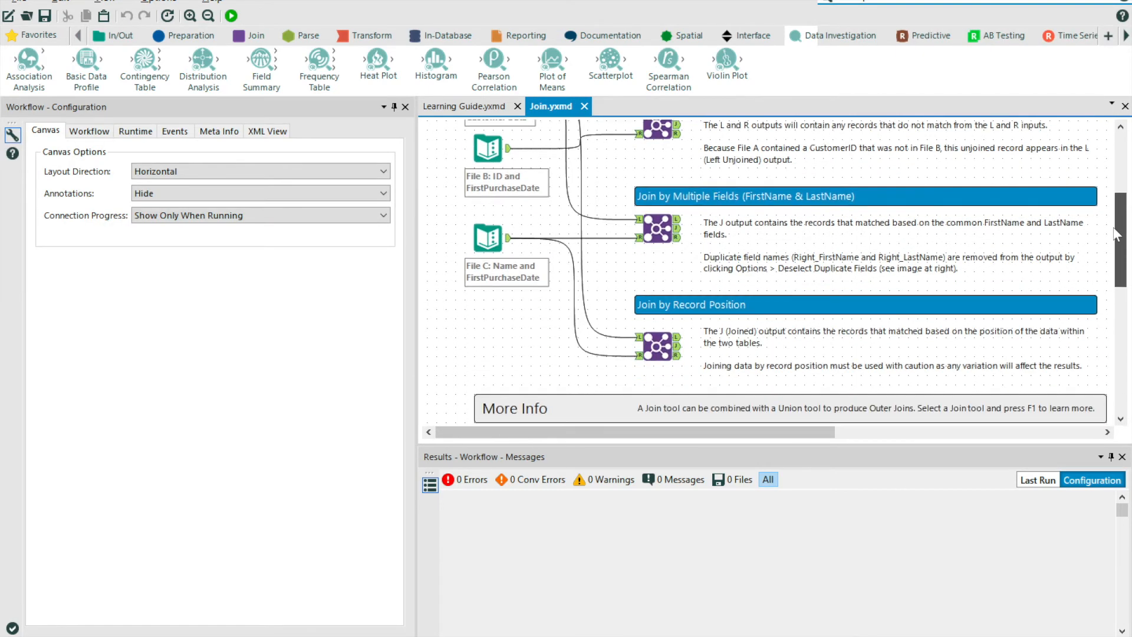
pyautogui.scroll(-3)
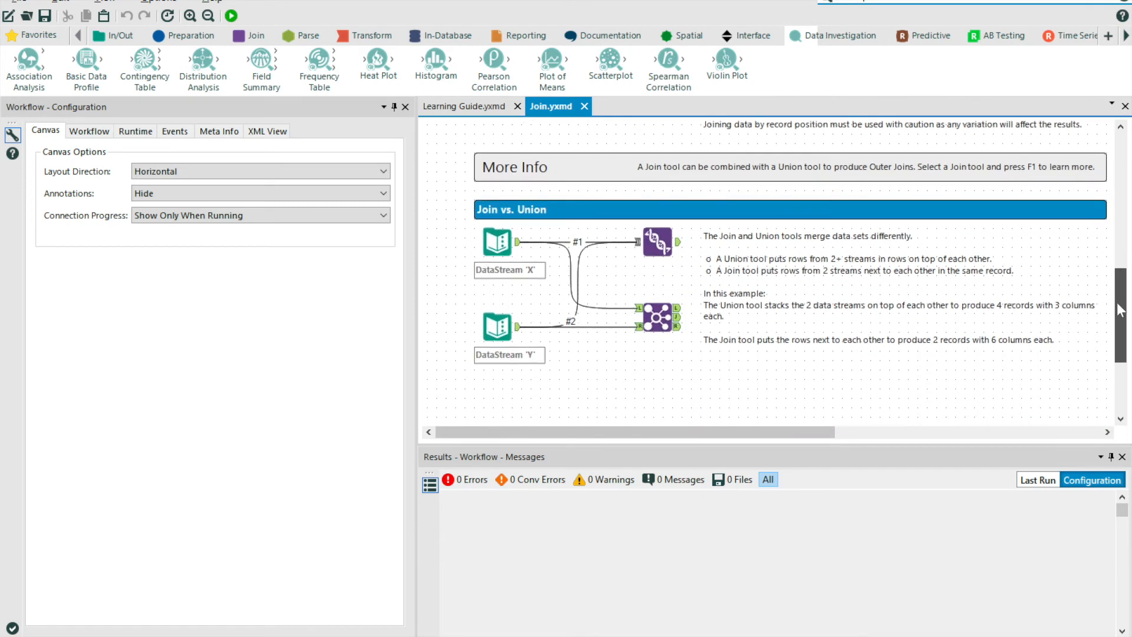
pyautogui.scroll(3)
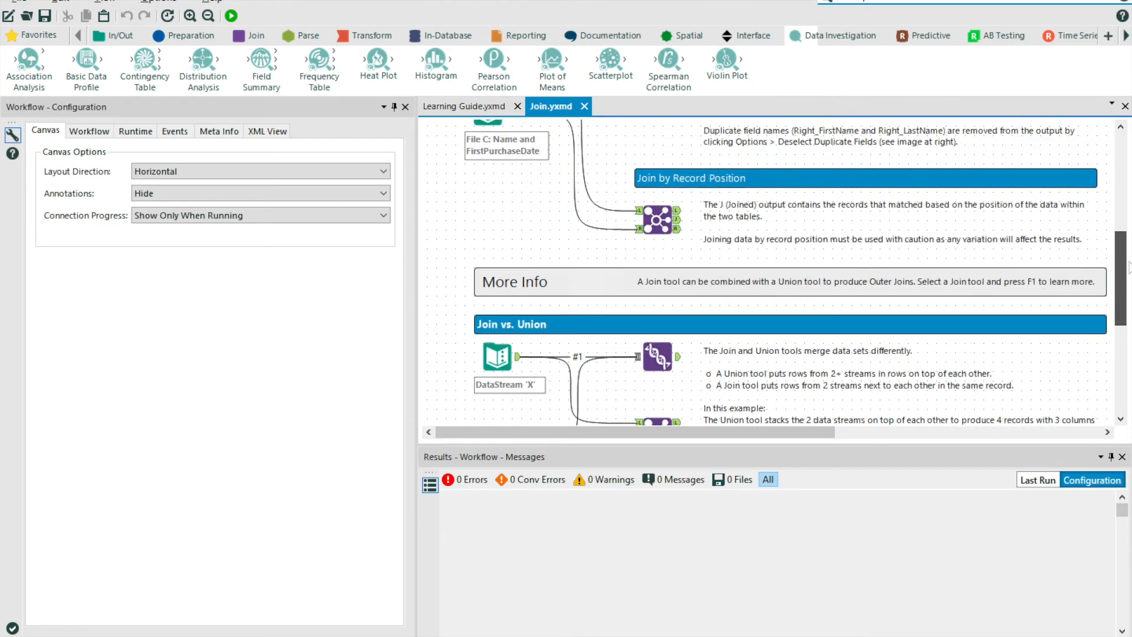
pyautogui.scroll(3)
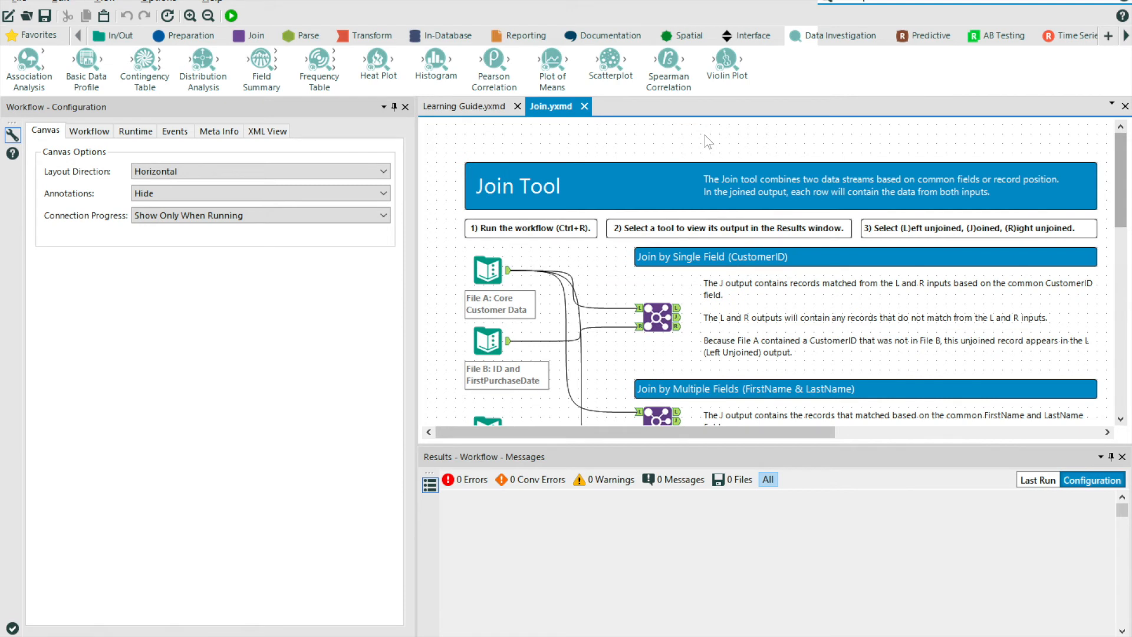
pyautogui.click(256, 36)
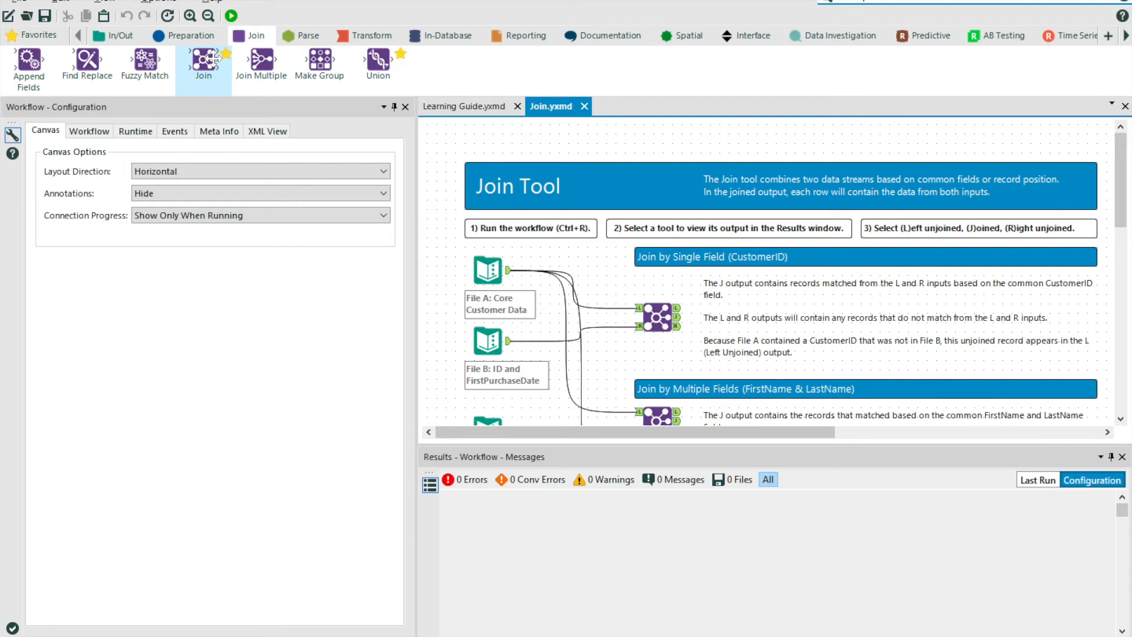
pyautogui.moveTo(204, 64)
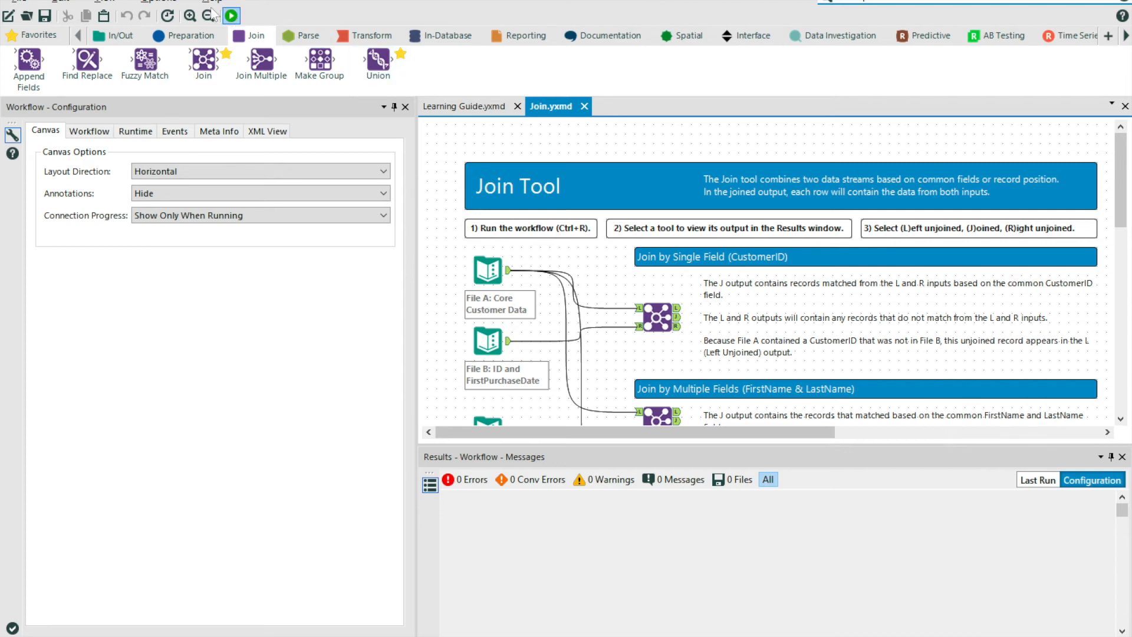
pyautogui.click(211, 1)
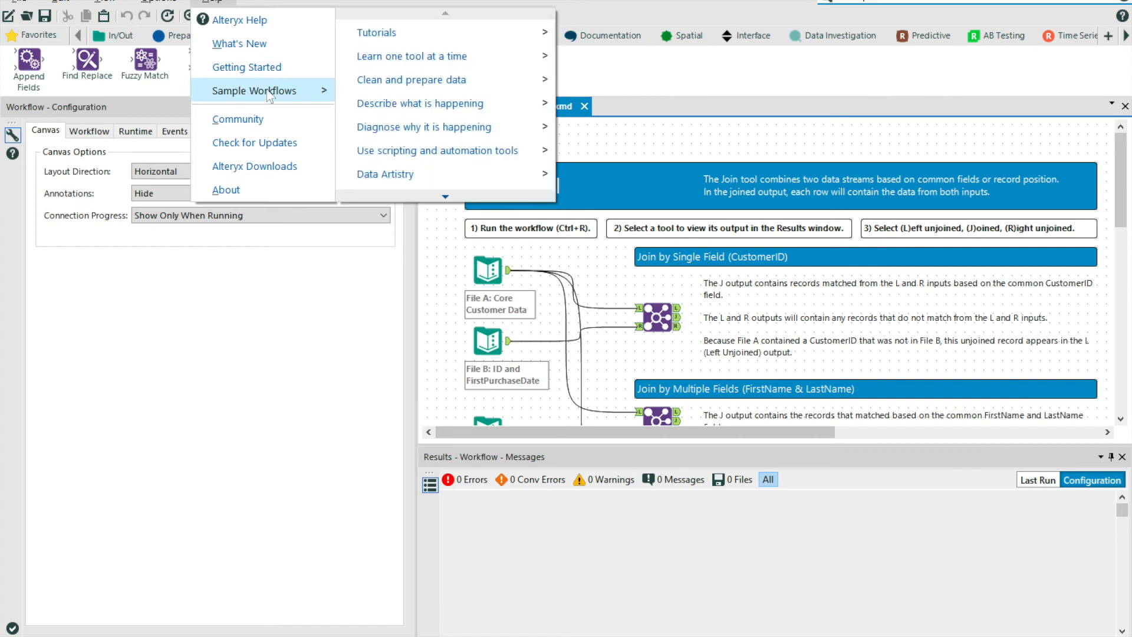
pyautogui.moveTo(411, 79)
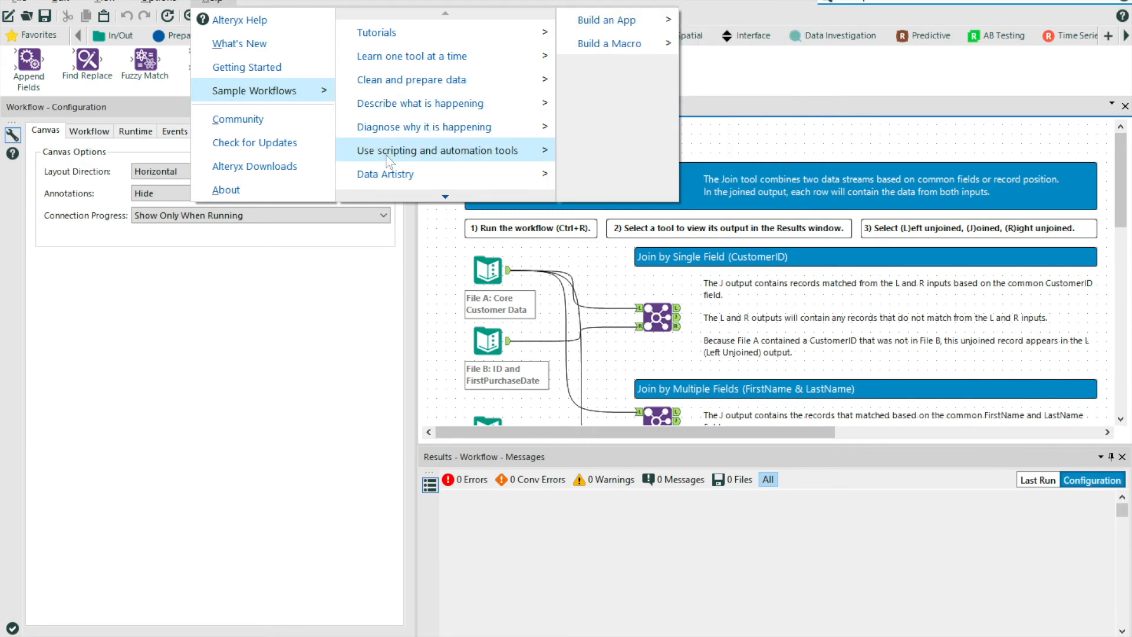
pyautogui.moveTo(436, 149)
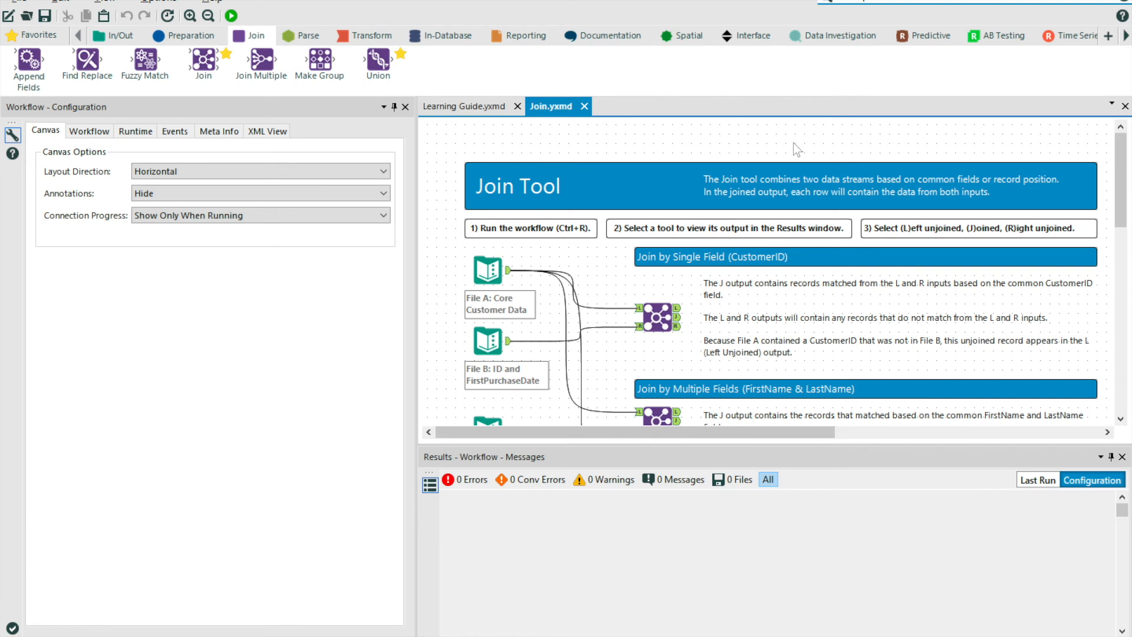
pyautogui.moveTo(231, 16)
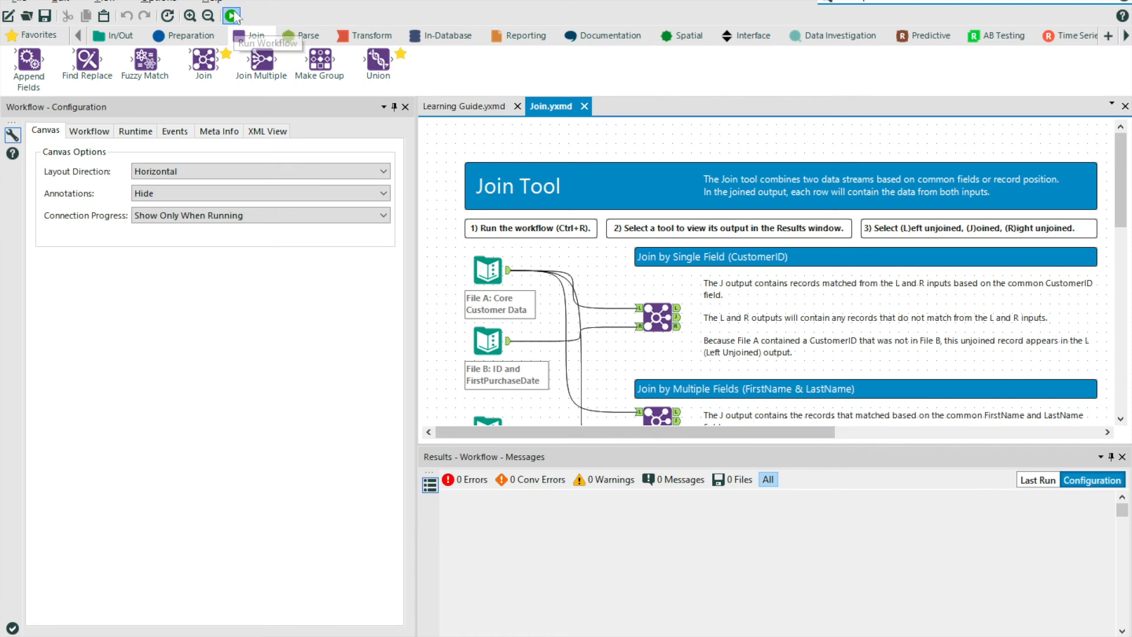